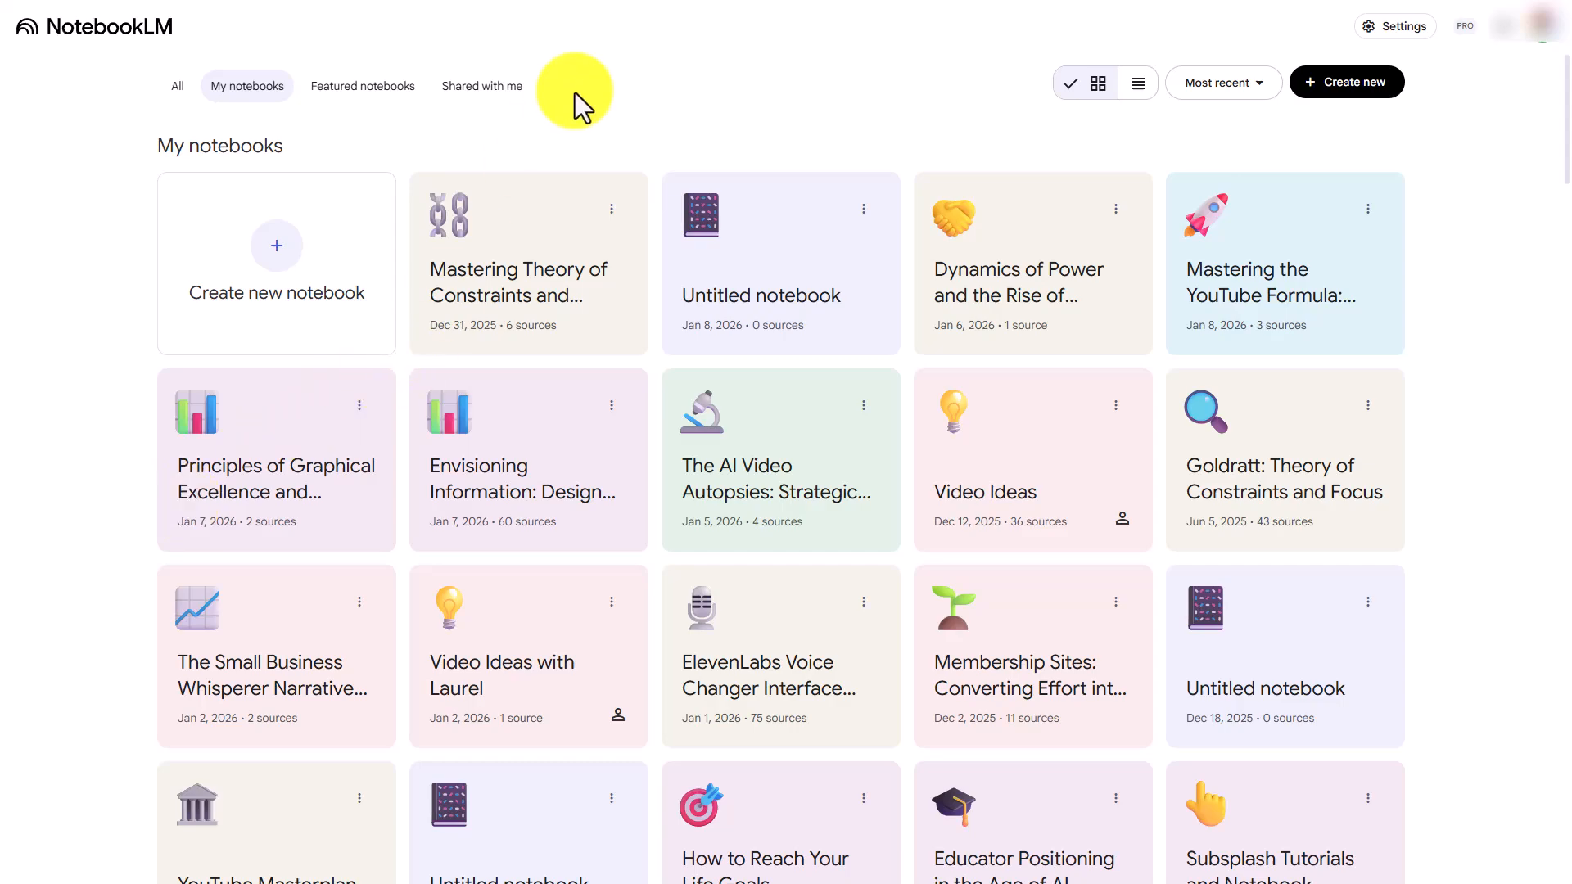
pyautogui.moveTo(585, 154)
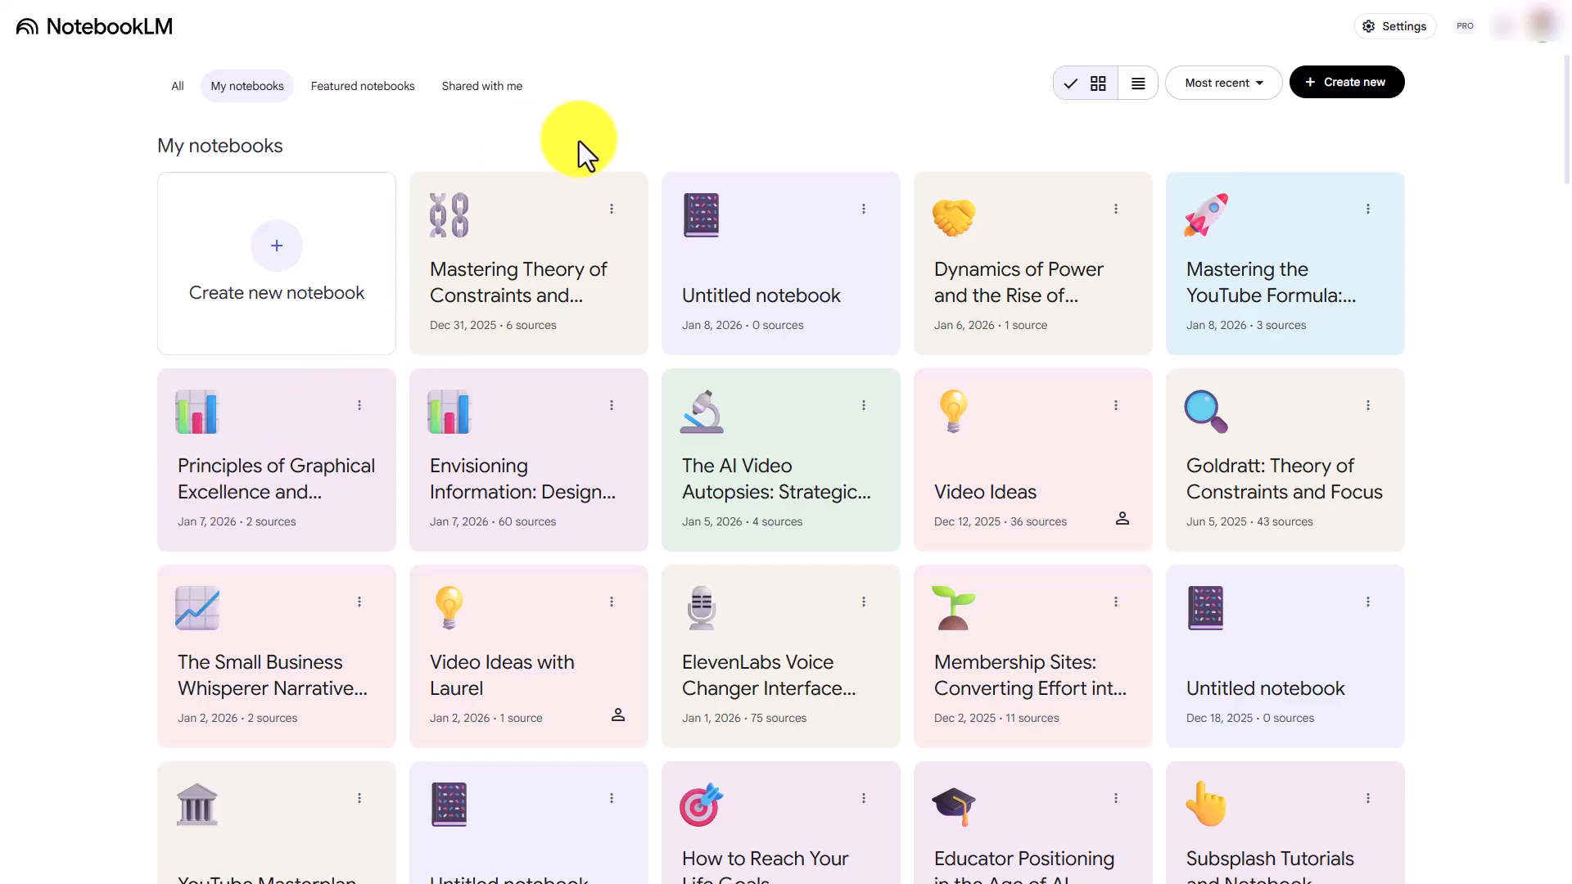
pyautogui.moveTo(331, 131)
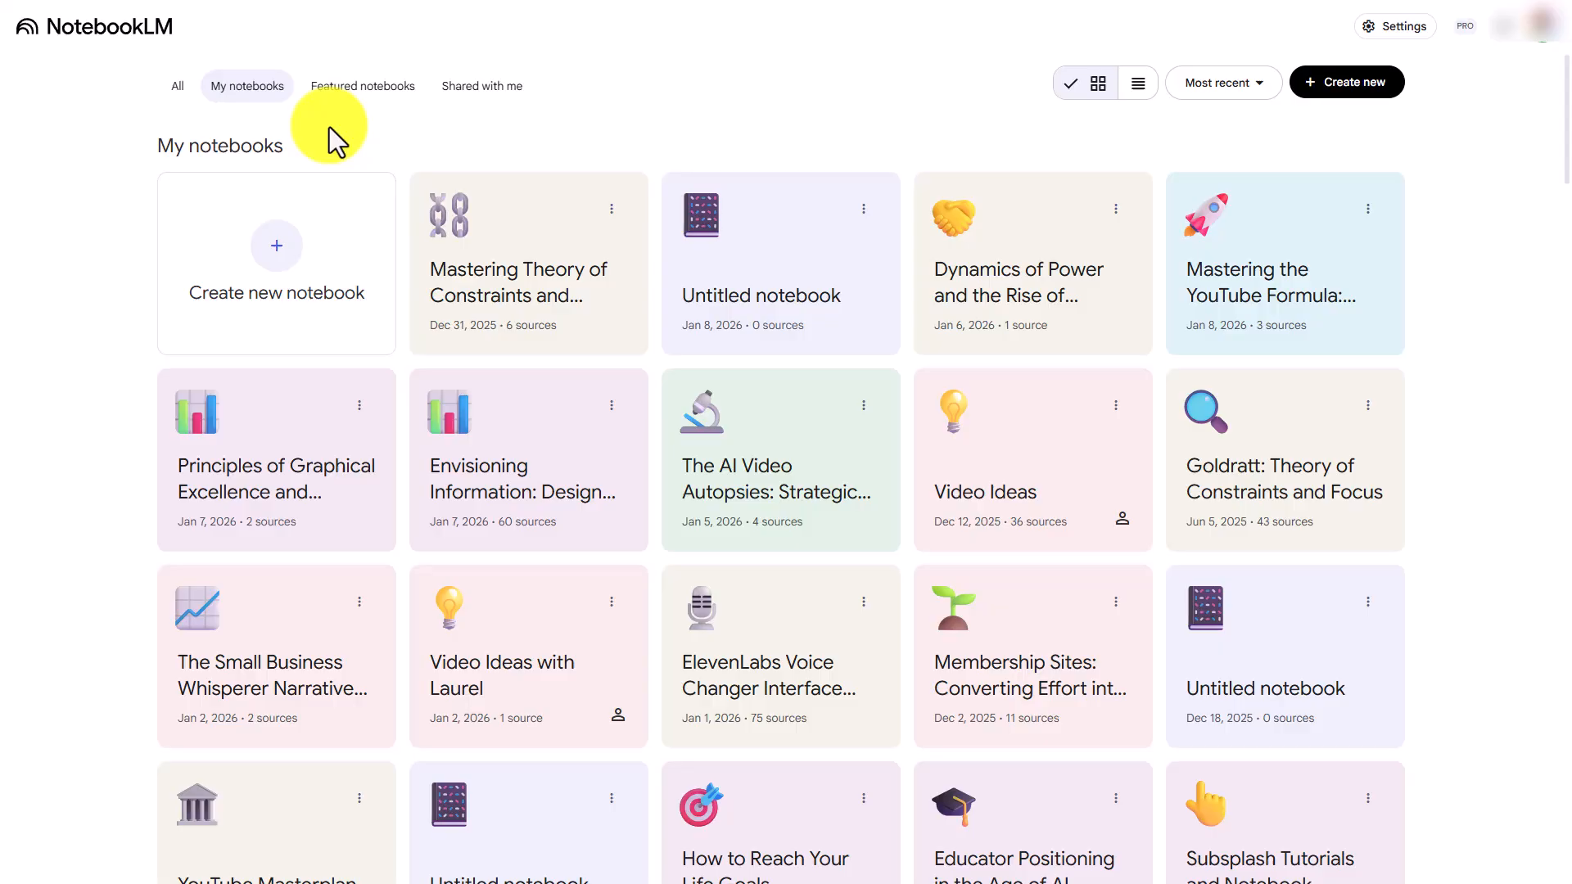
pyautogui.moveTo(666, 92)
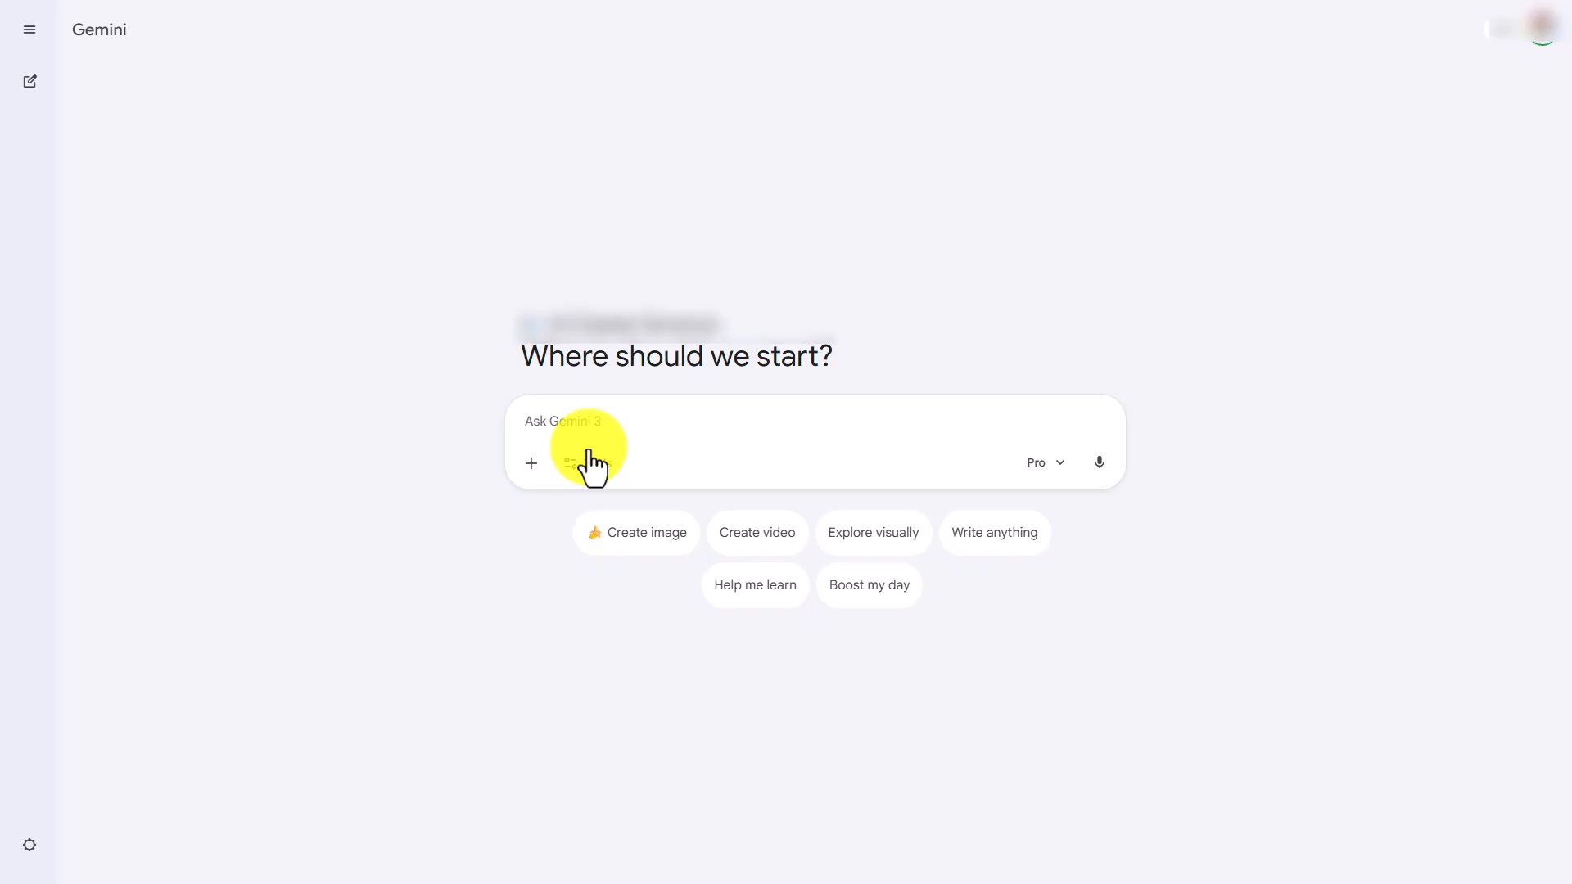
# - Choose NotebookLM from the prompt box's attachment menu to pick notebooks
pyautogui.click(530, 462)
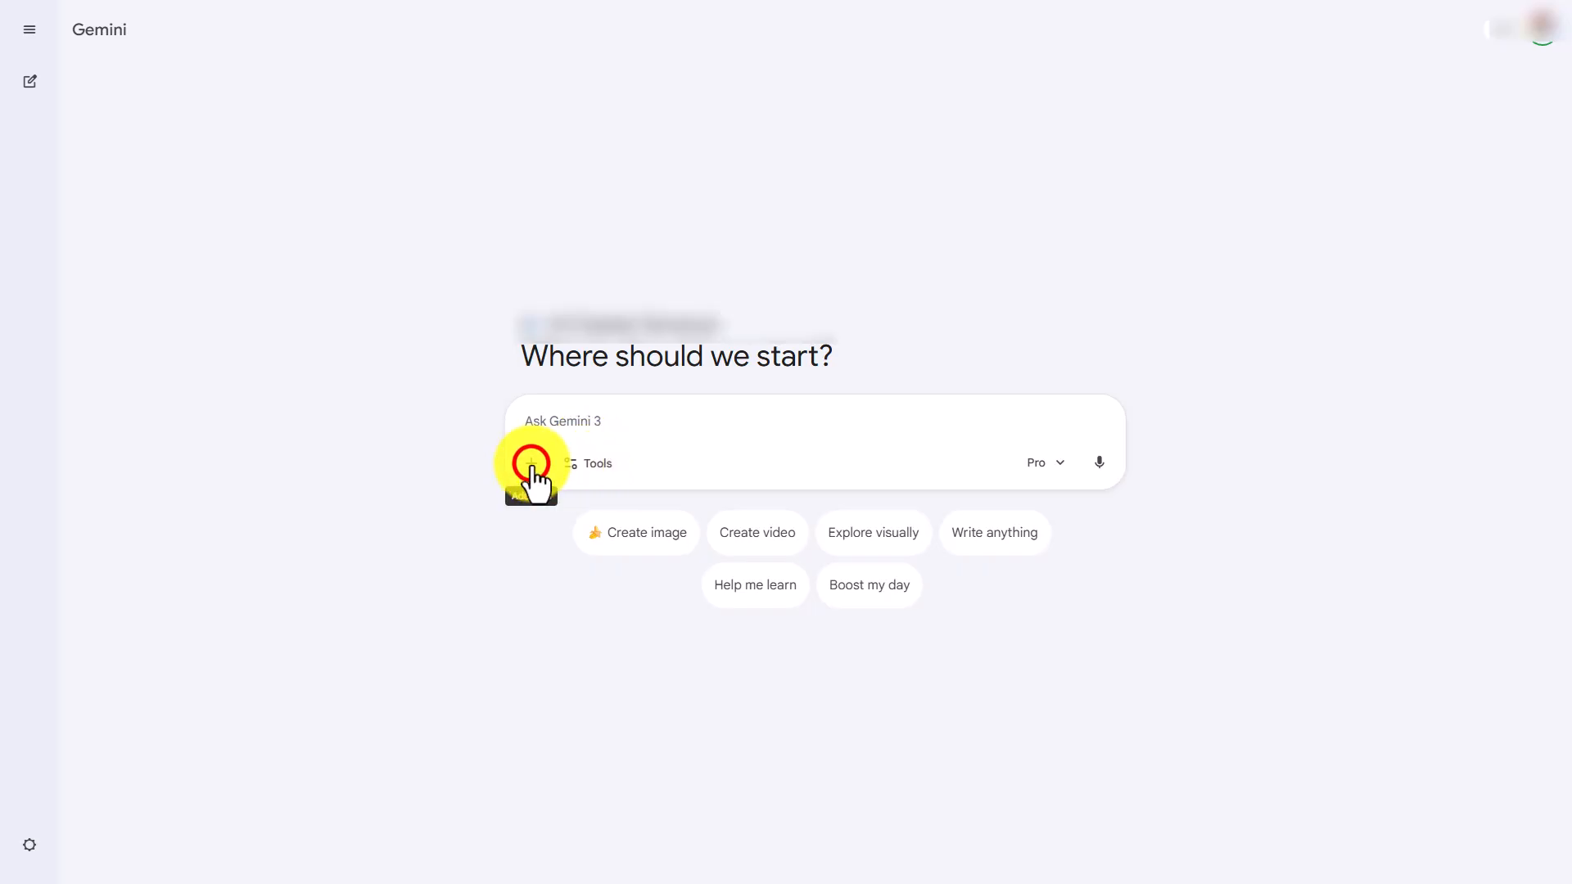
pyautogui.click(530, 463)
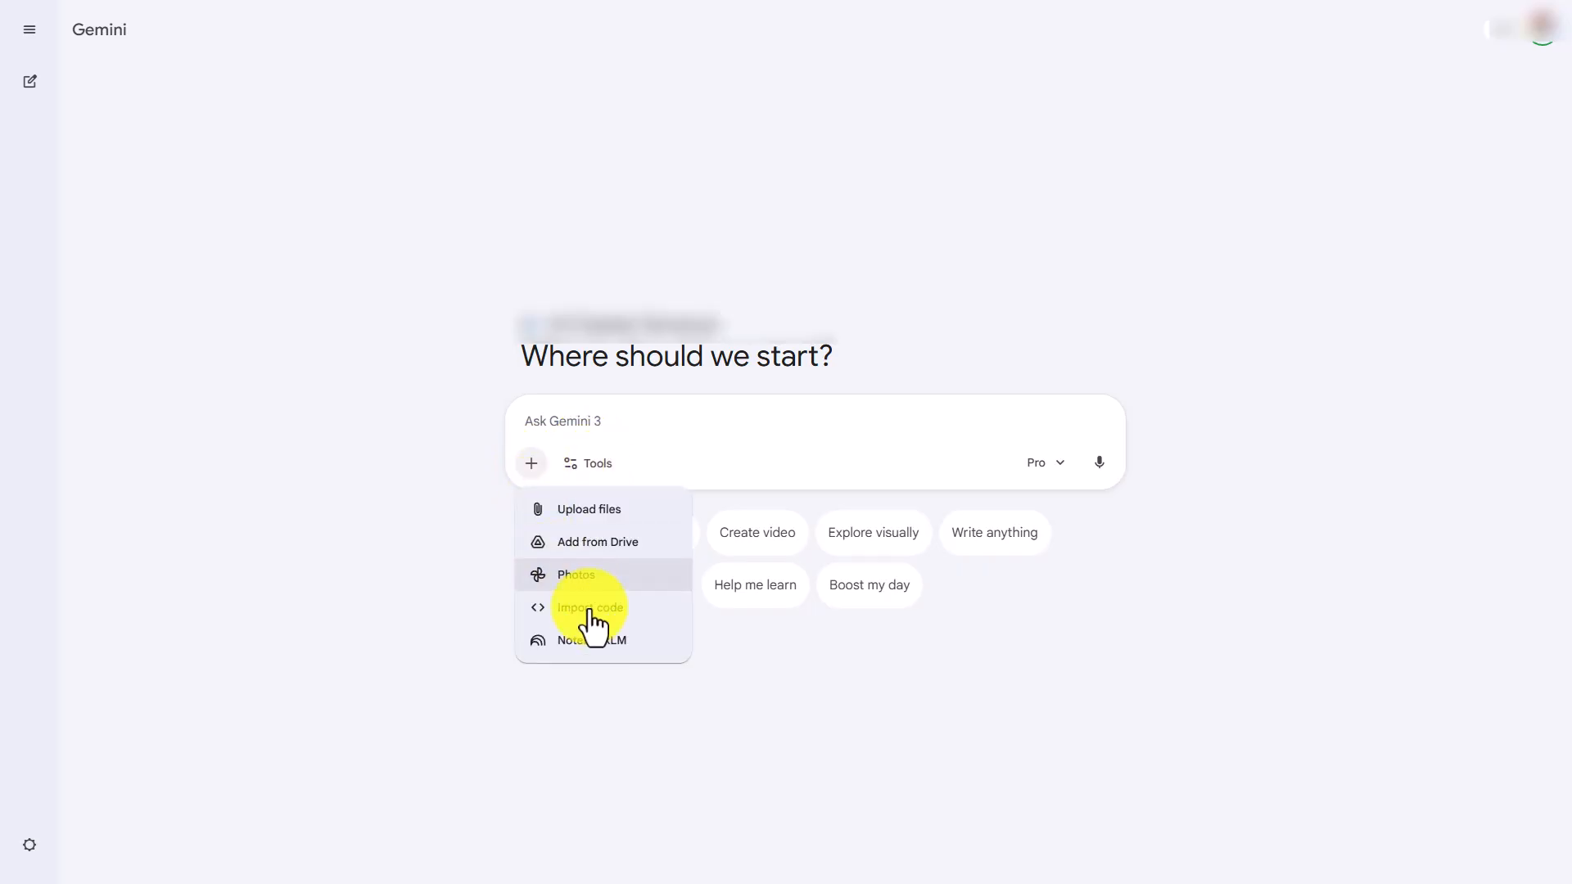
pyautogui.moveTo(596, 642)
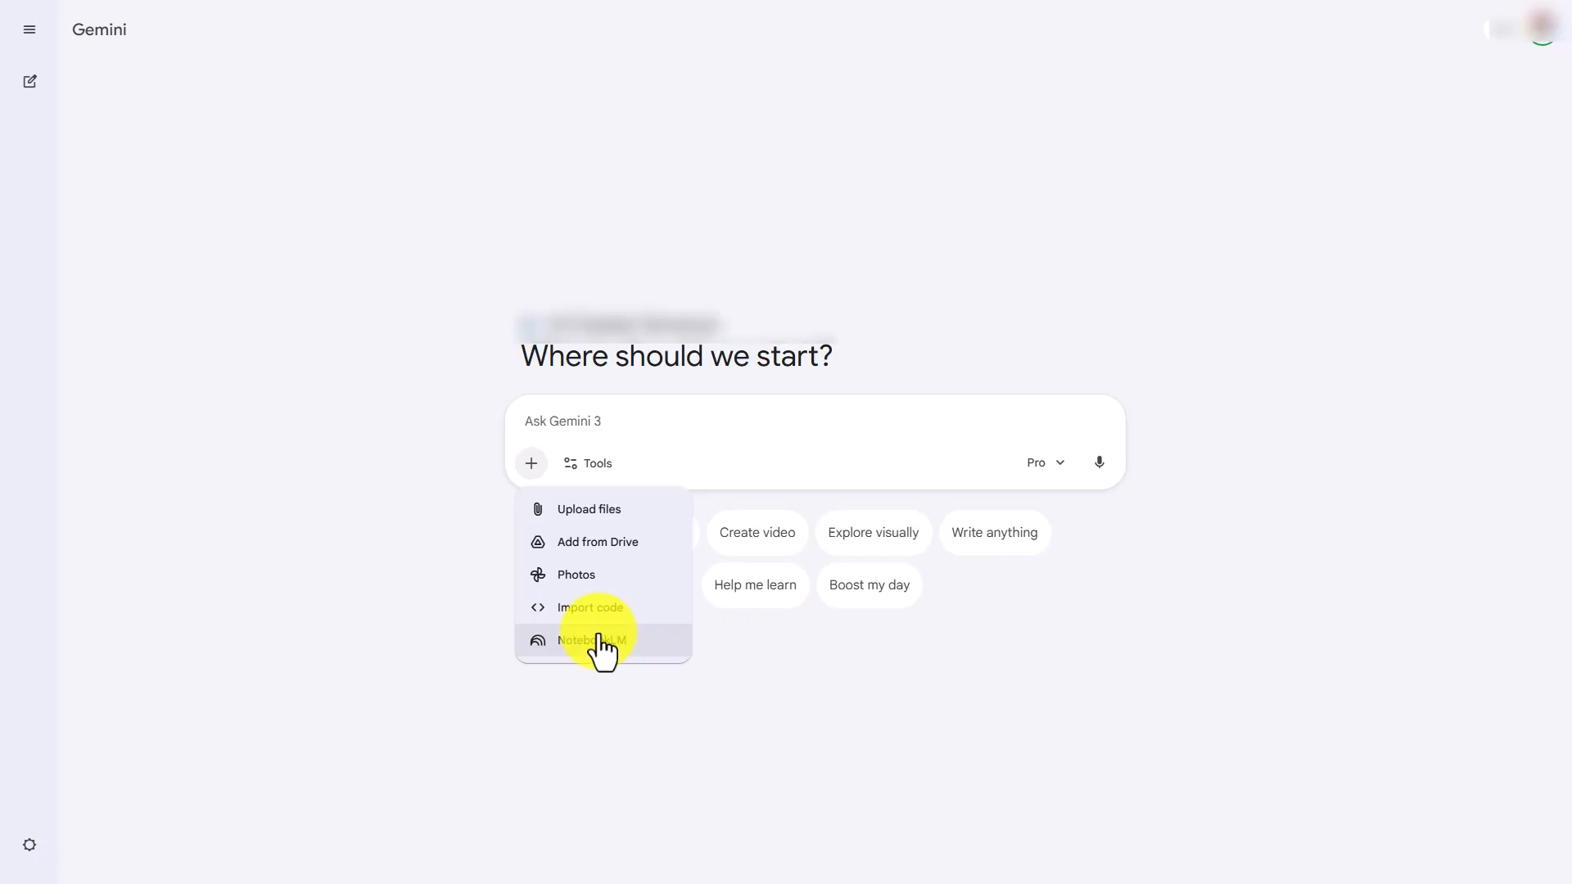
pyautogui.click(591, 640)
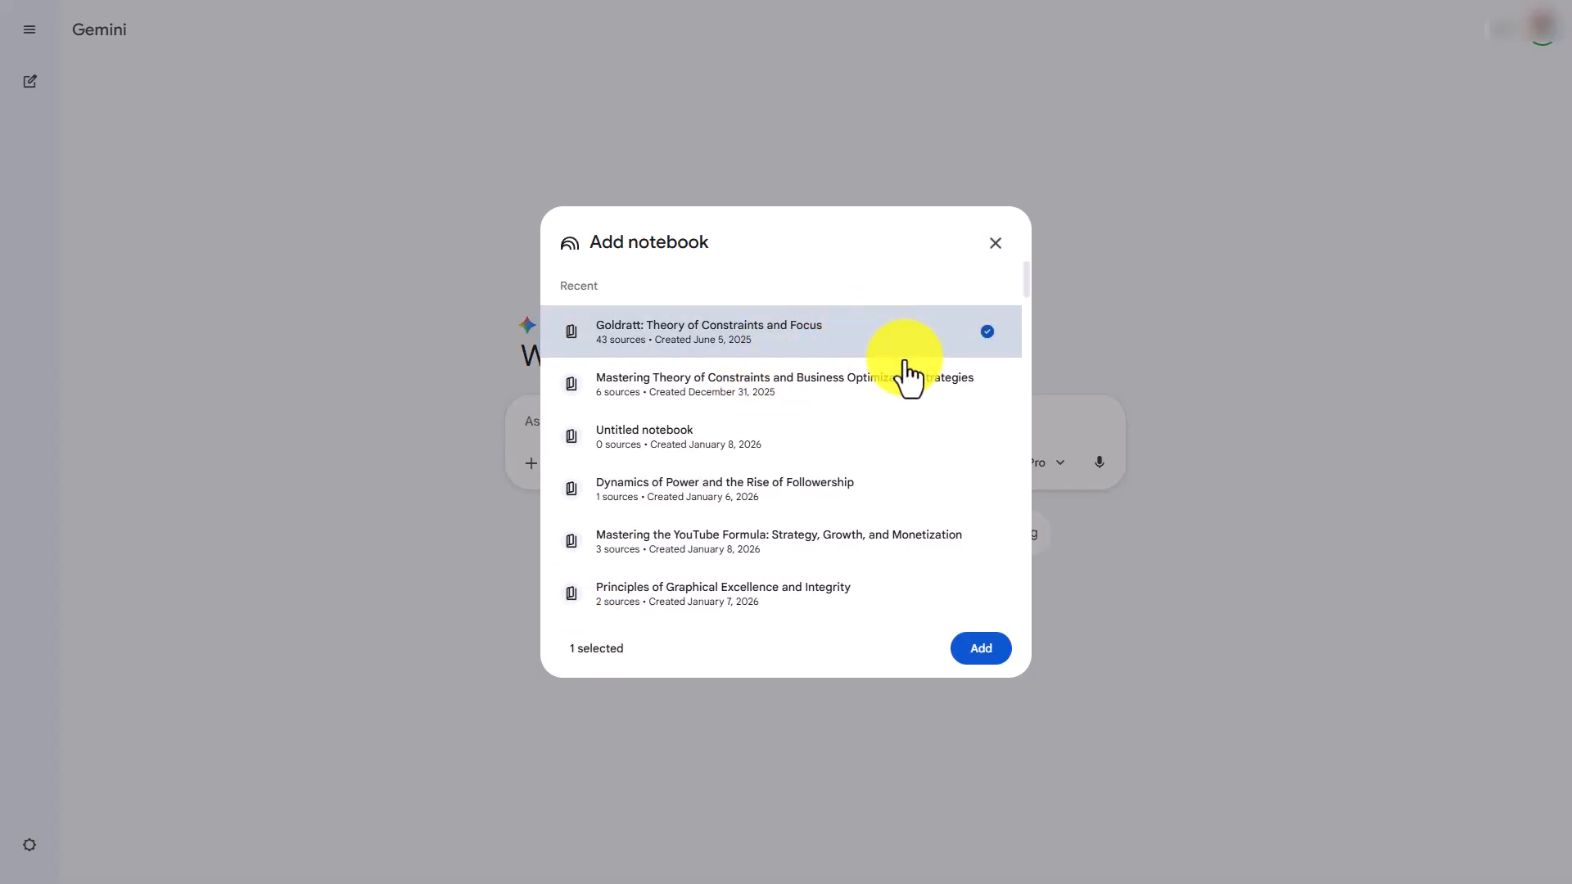
# - Add the Goldratt and Mastering Theory of Constraints notebooks to the prompt
pyautogui.click(779, 383)
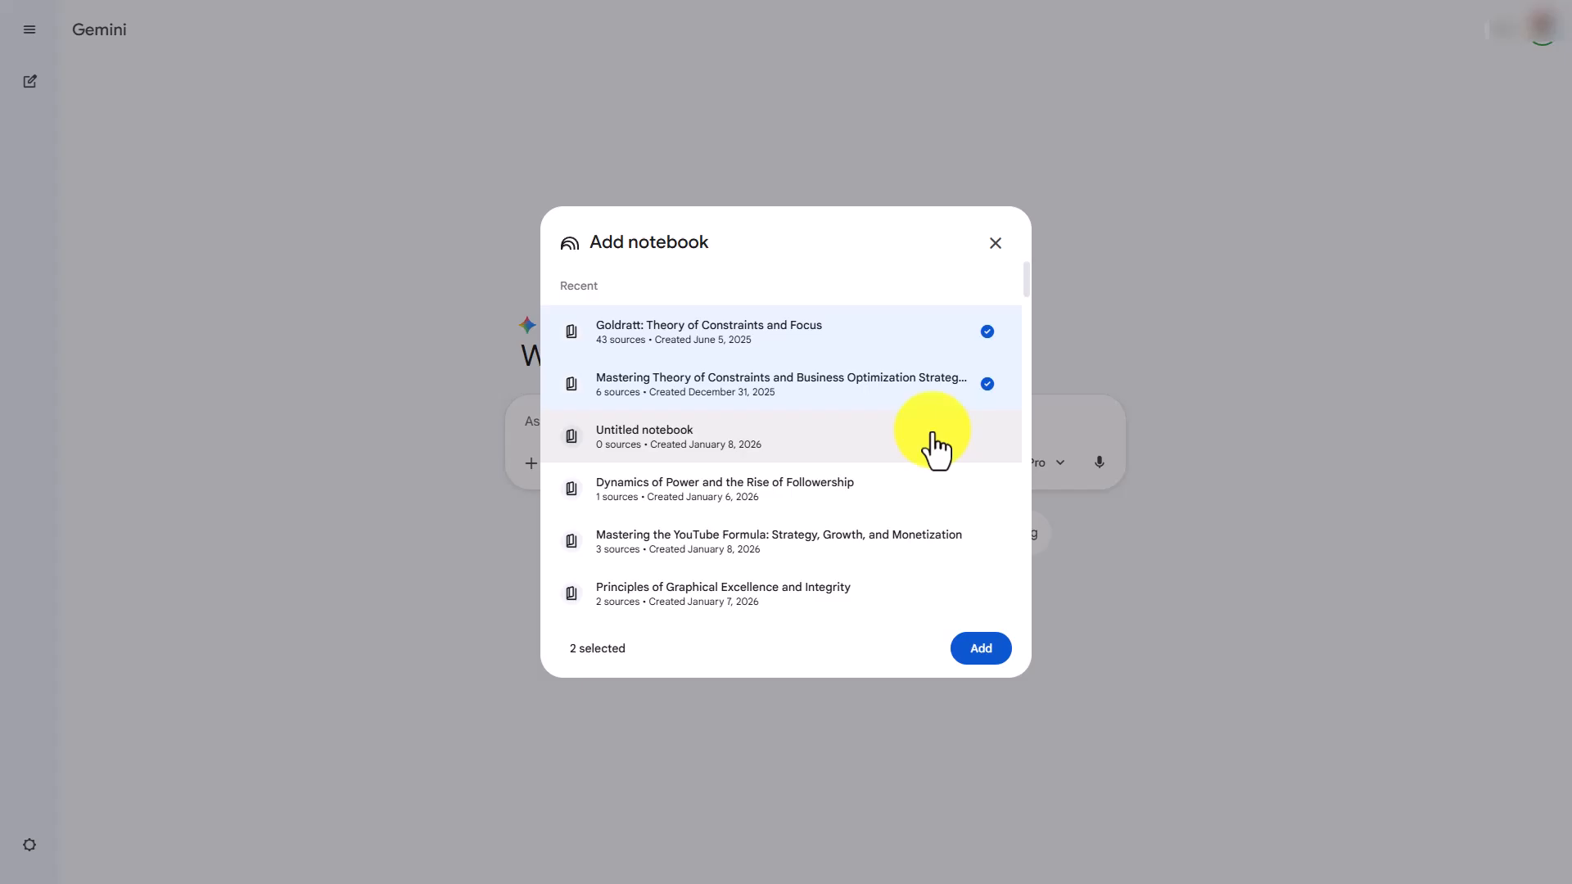
pyautogui.click(979, 648)
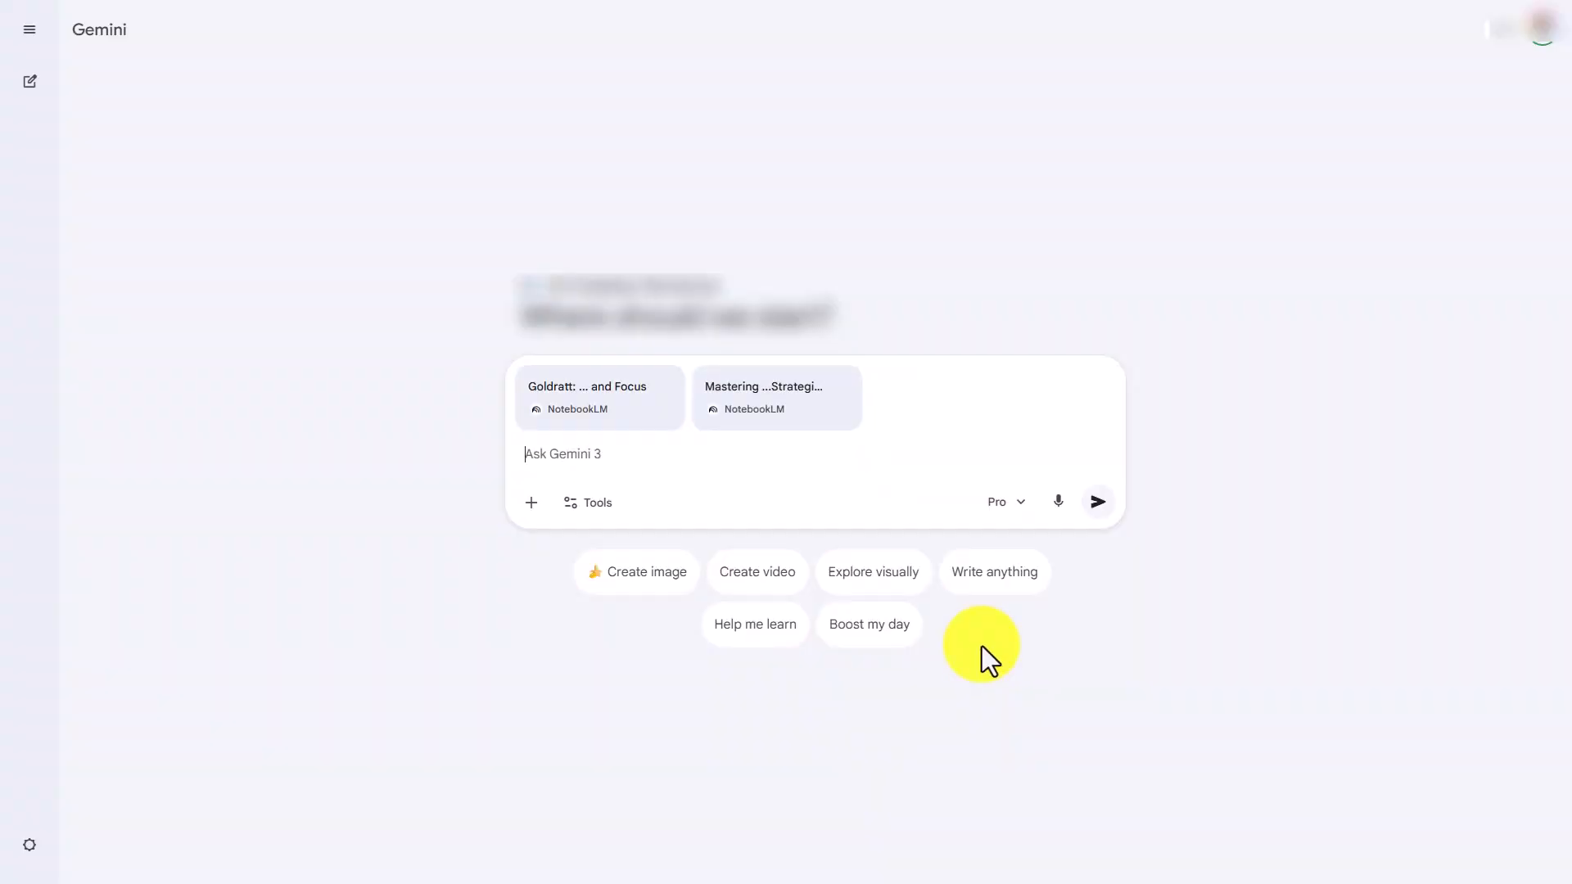
pyautogui.moveTo(599, 396)
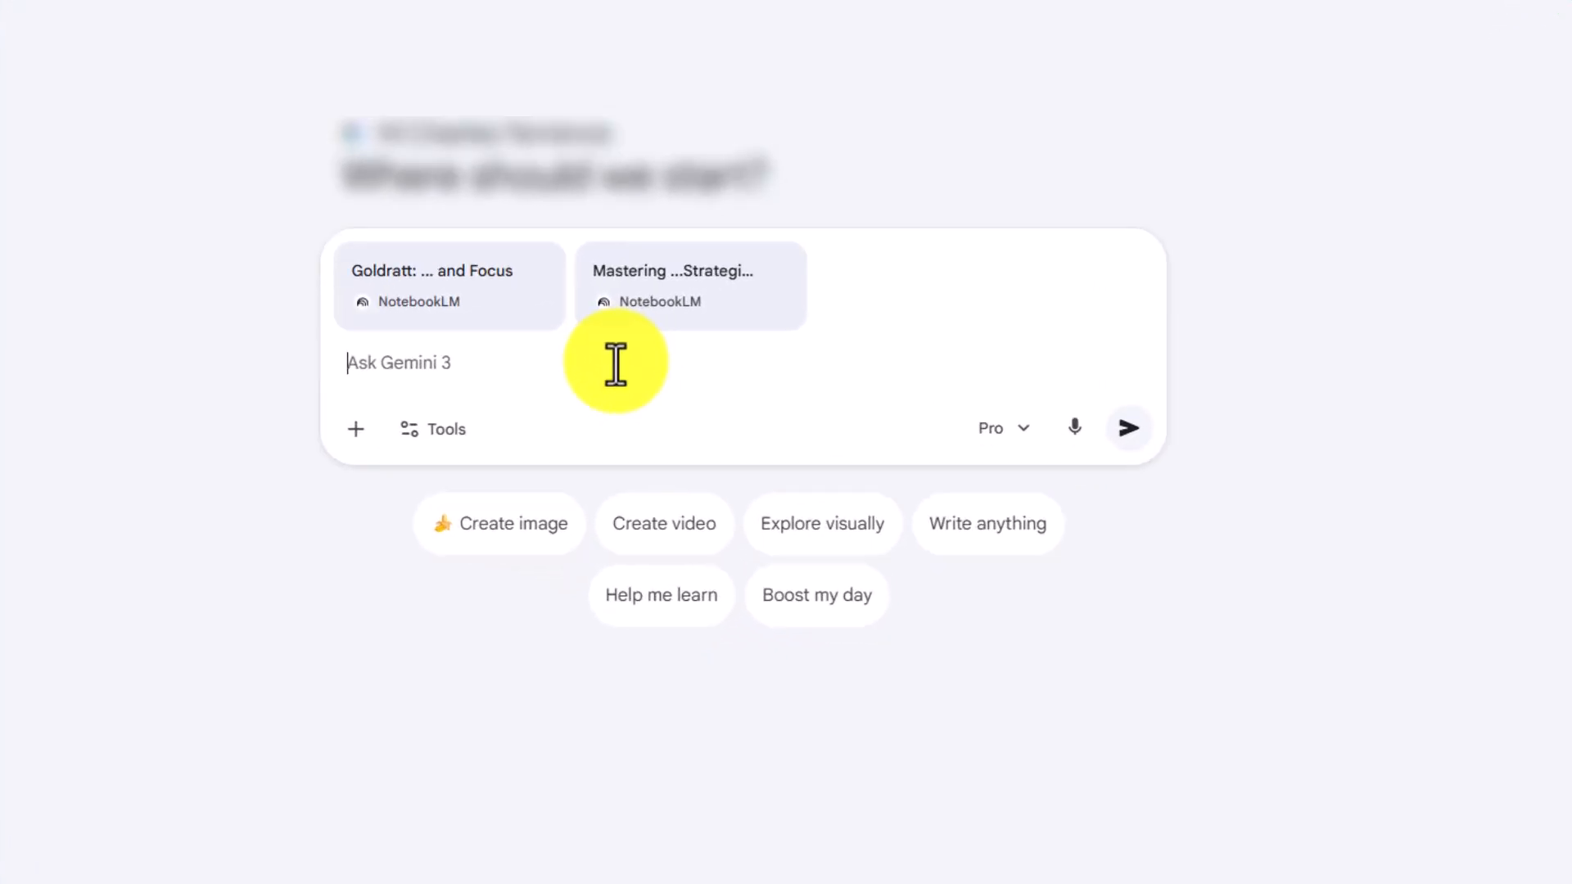
# - Send 'Looking only at these two notebooks, list the common elements only available in both'
pyautogui.write('Looking only at these two notebooks, list the common elements only available in both notebooks as sources.')
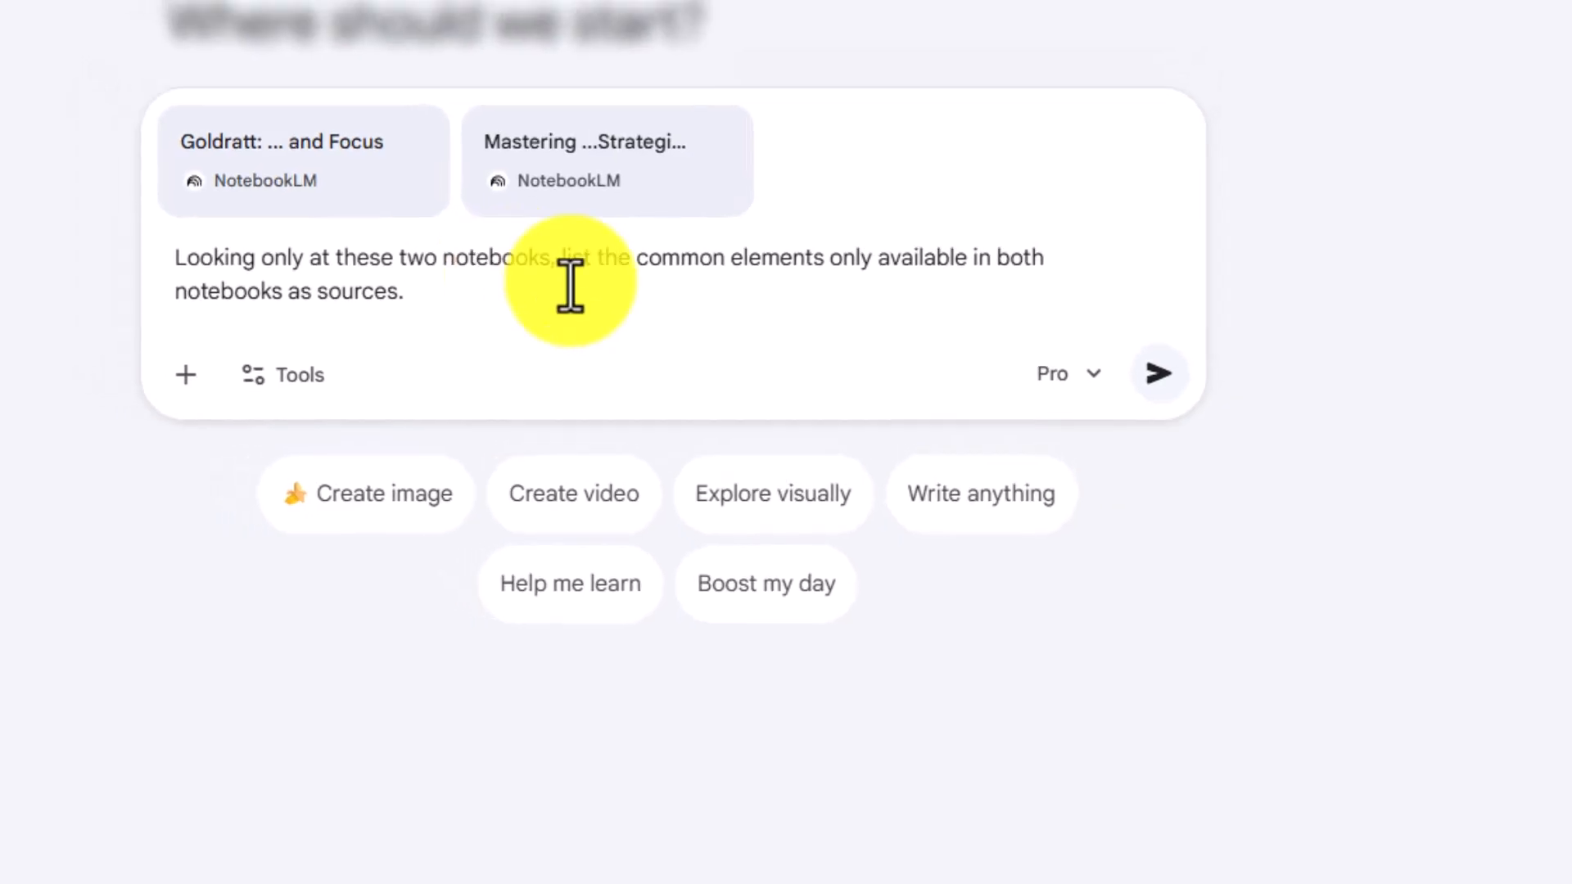
pyautogui.click(1159, 373)
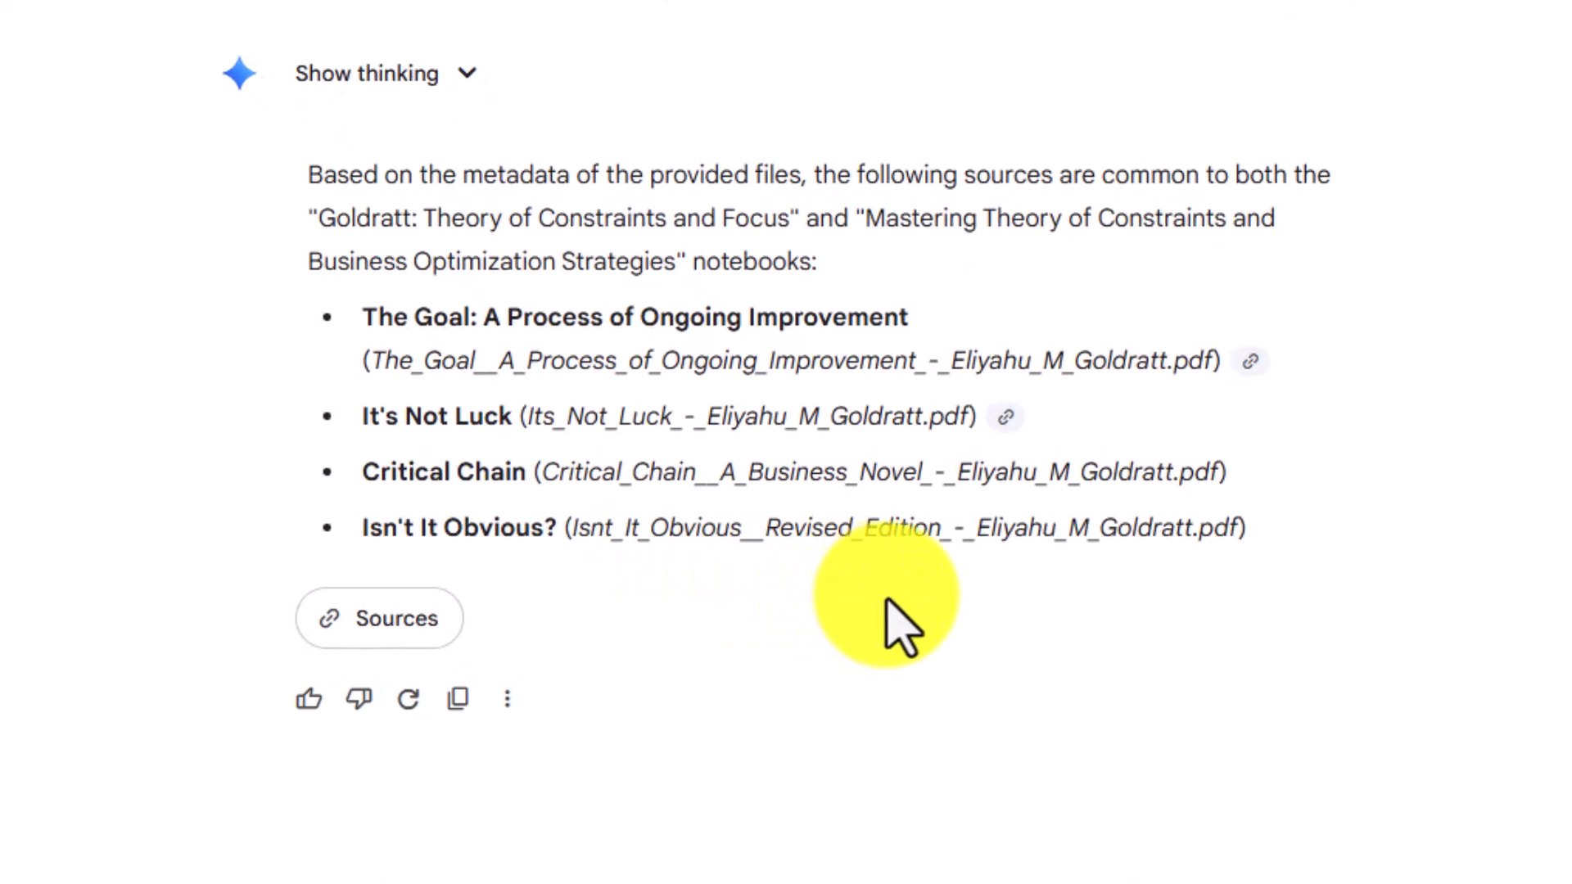
pyautogui.moveTo(40, 181)
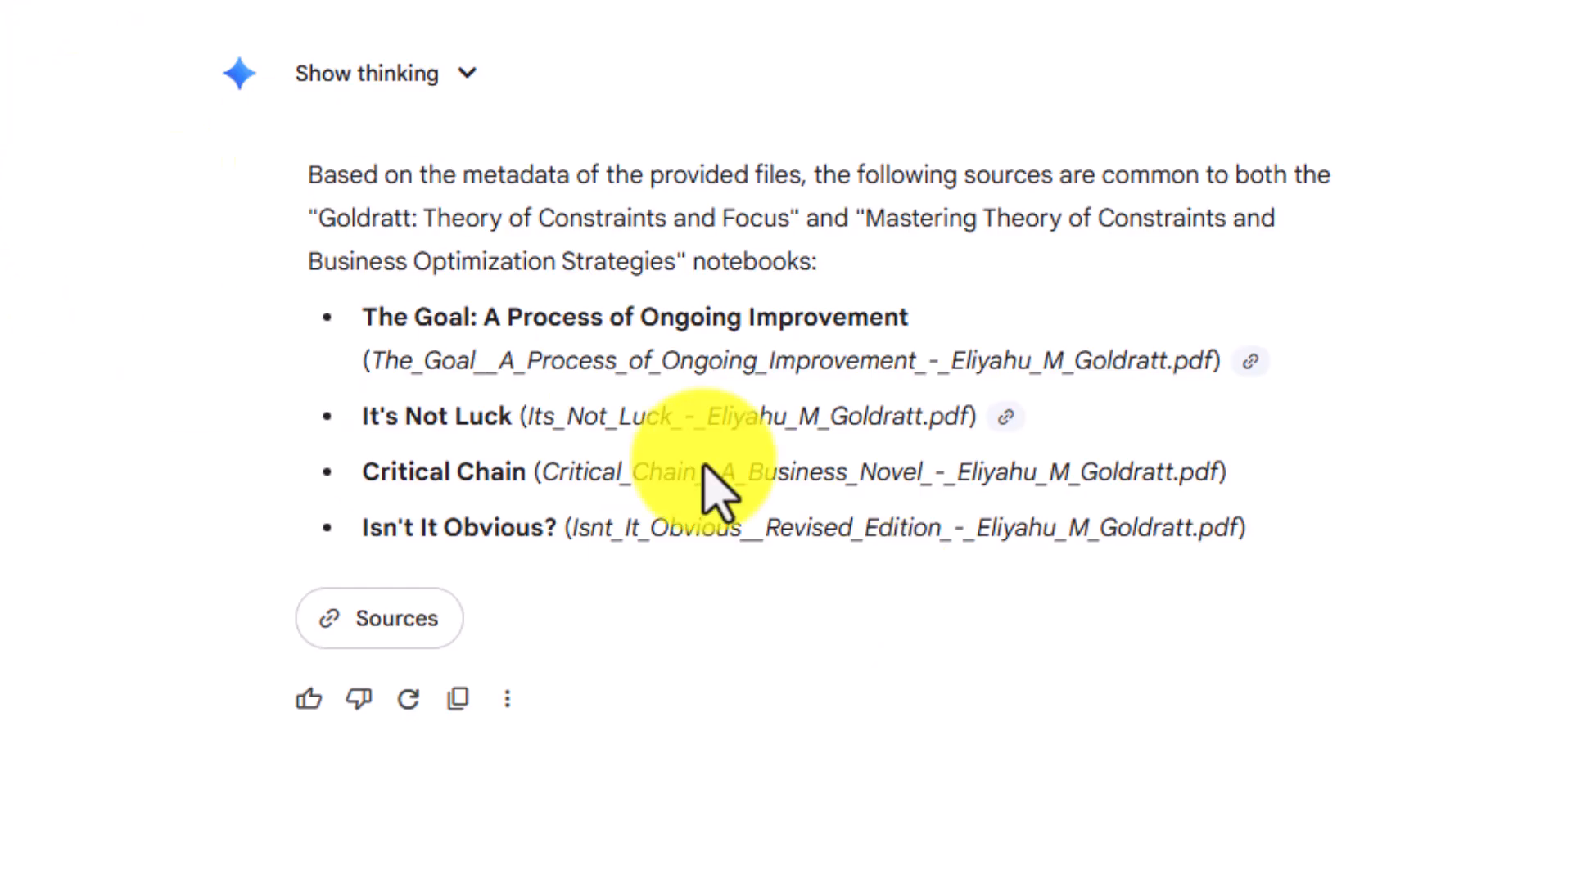
pyautogui.moveTo(958, 707)
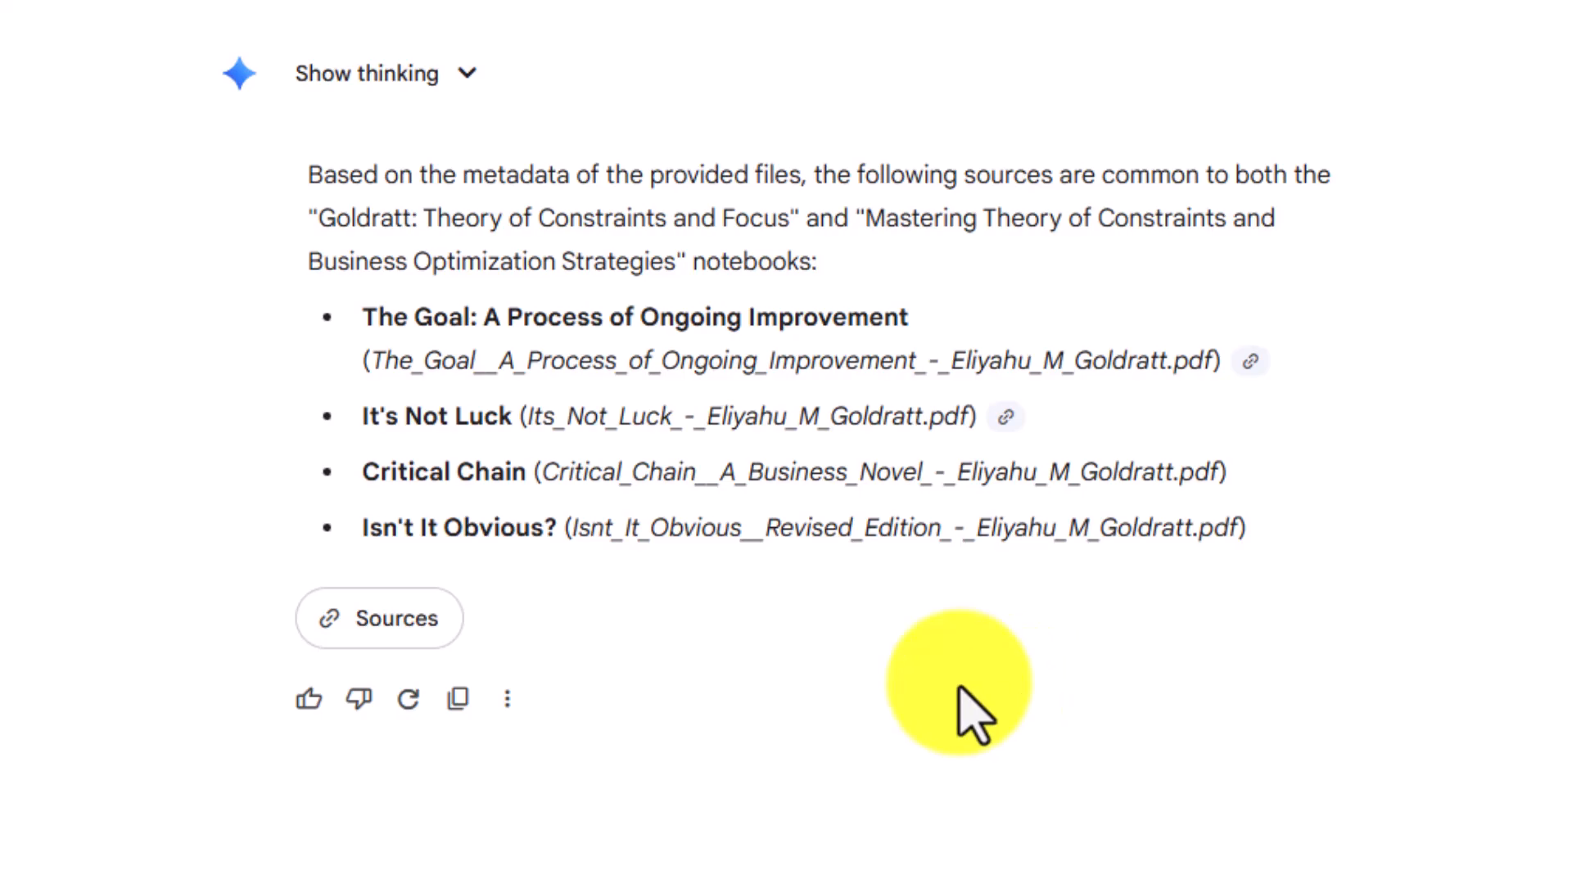
pyautogui.moveTo(520, 472)
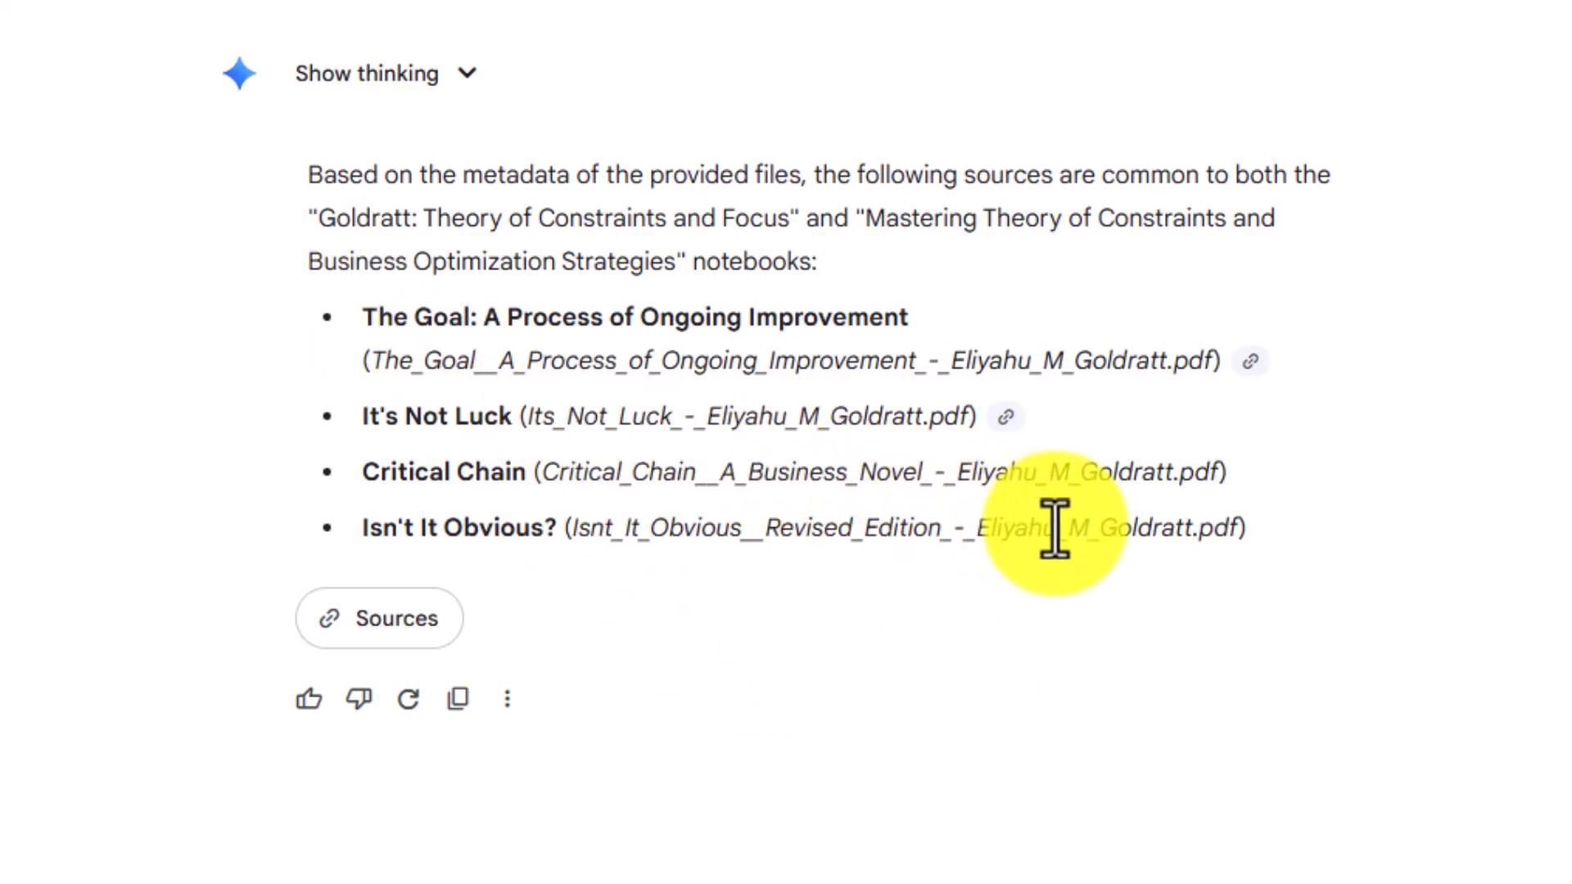
pyautogui.moveTo(373, 322)
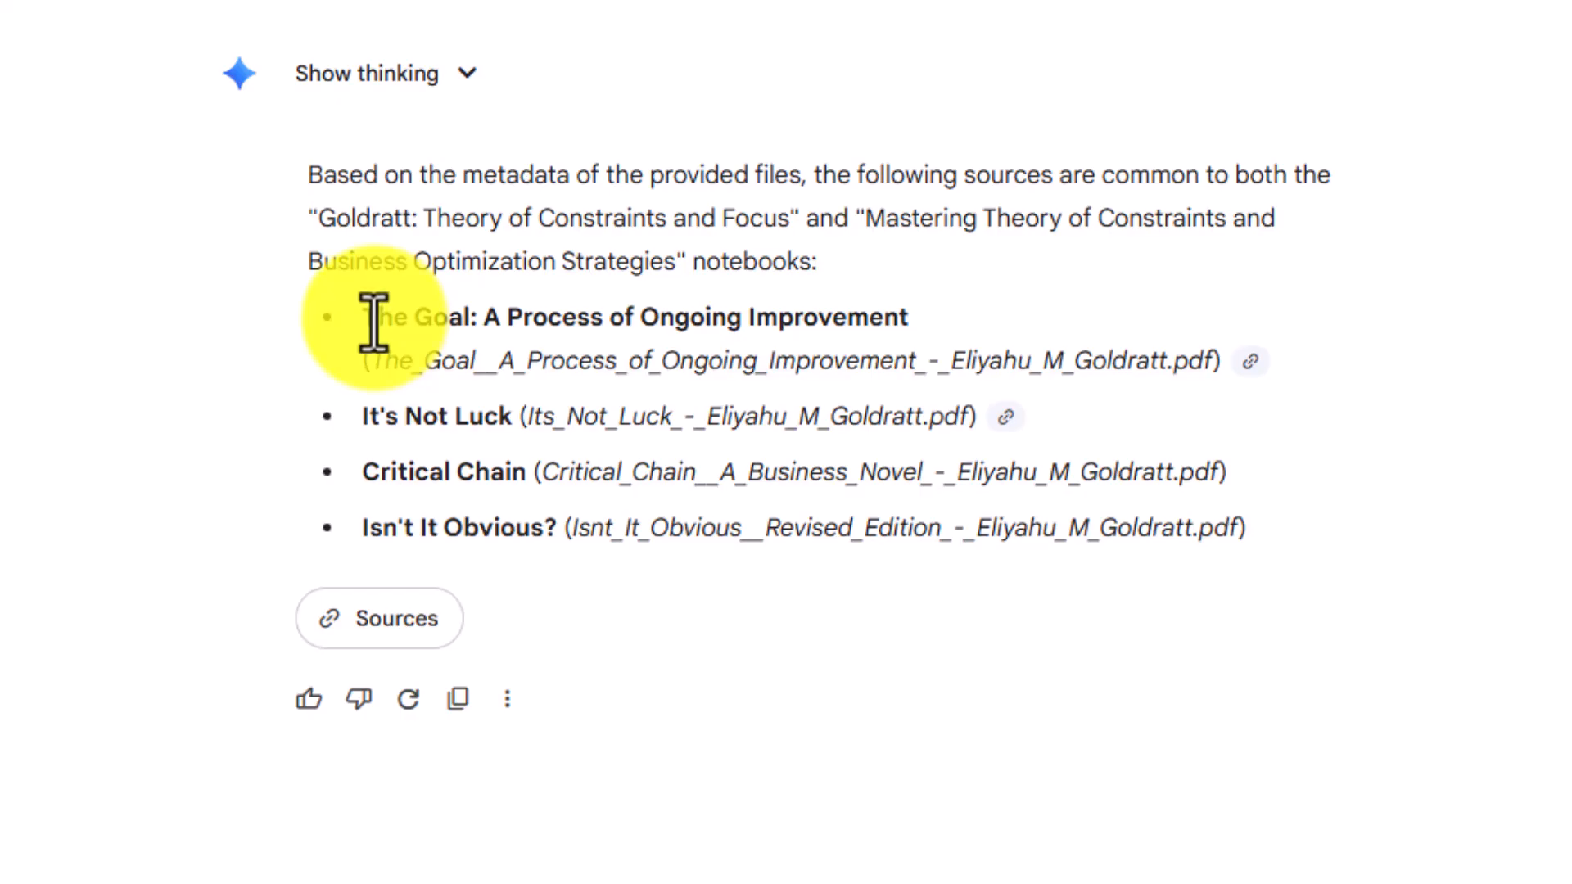
pyautogui.moveTo(372, 330)
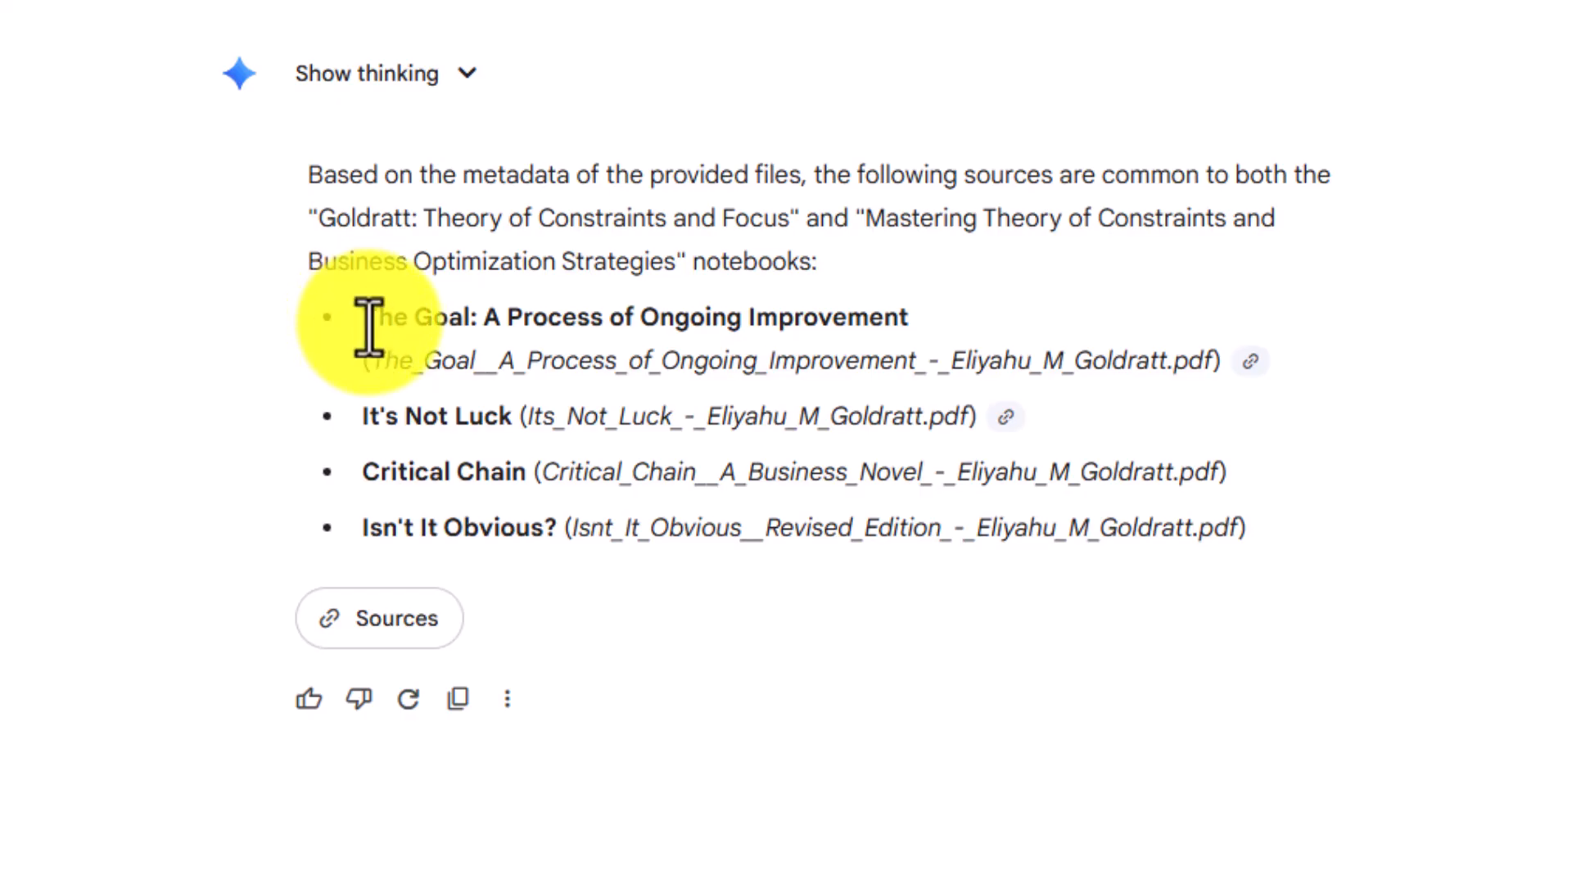
pyautogui.moveTo(411, 360)
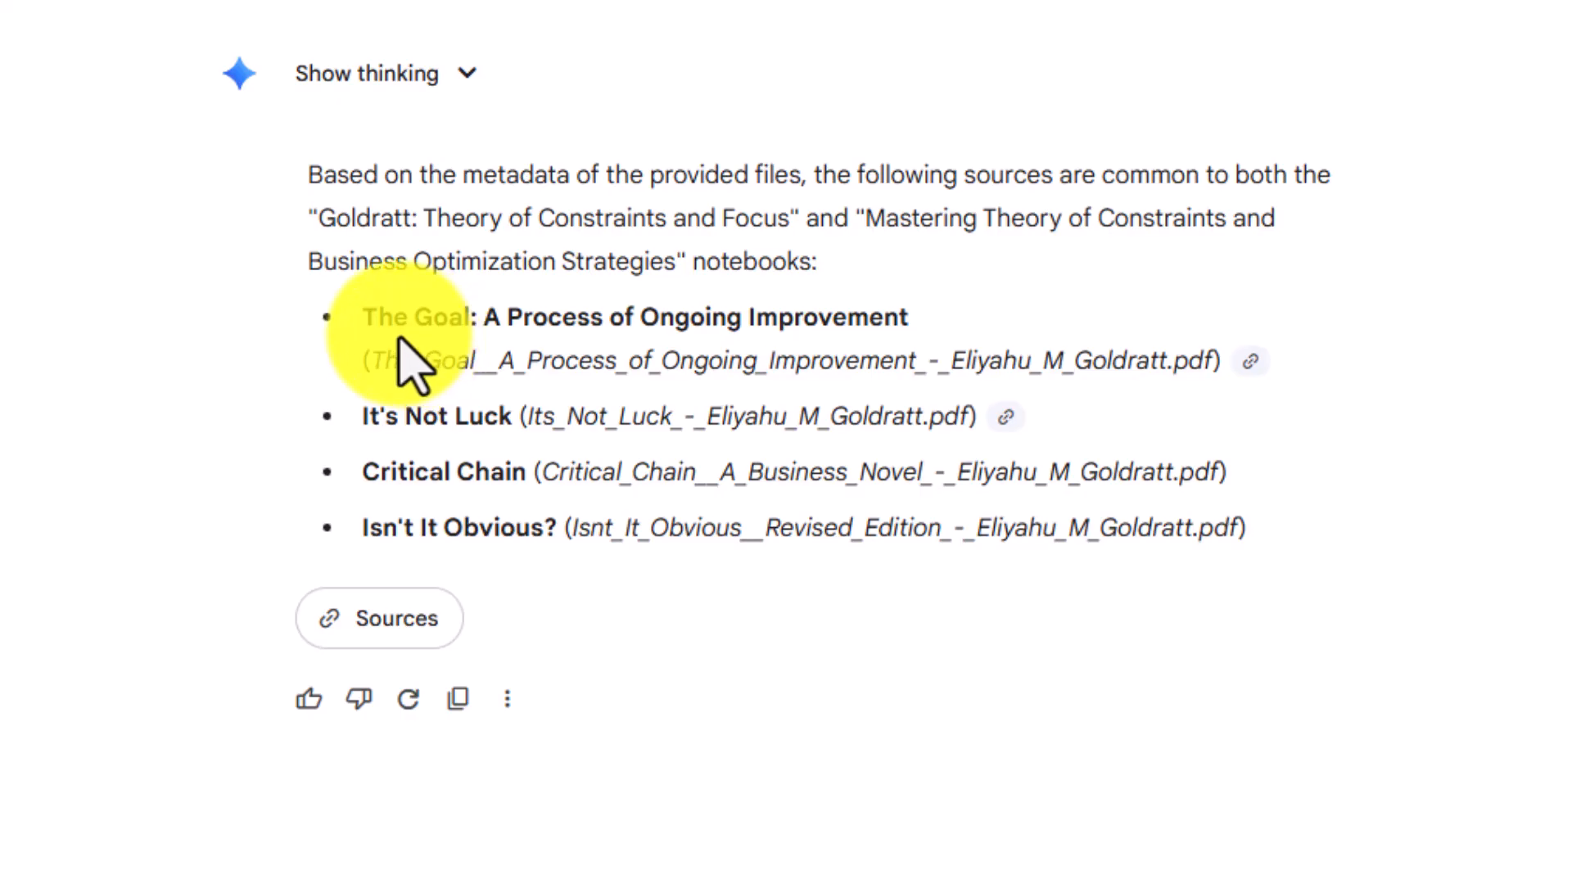
pyautogui.moveTo(1102, 642)
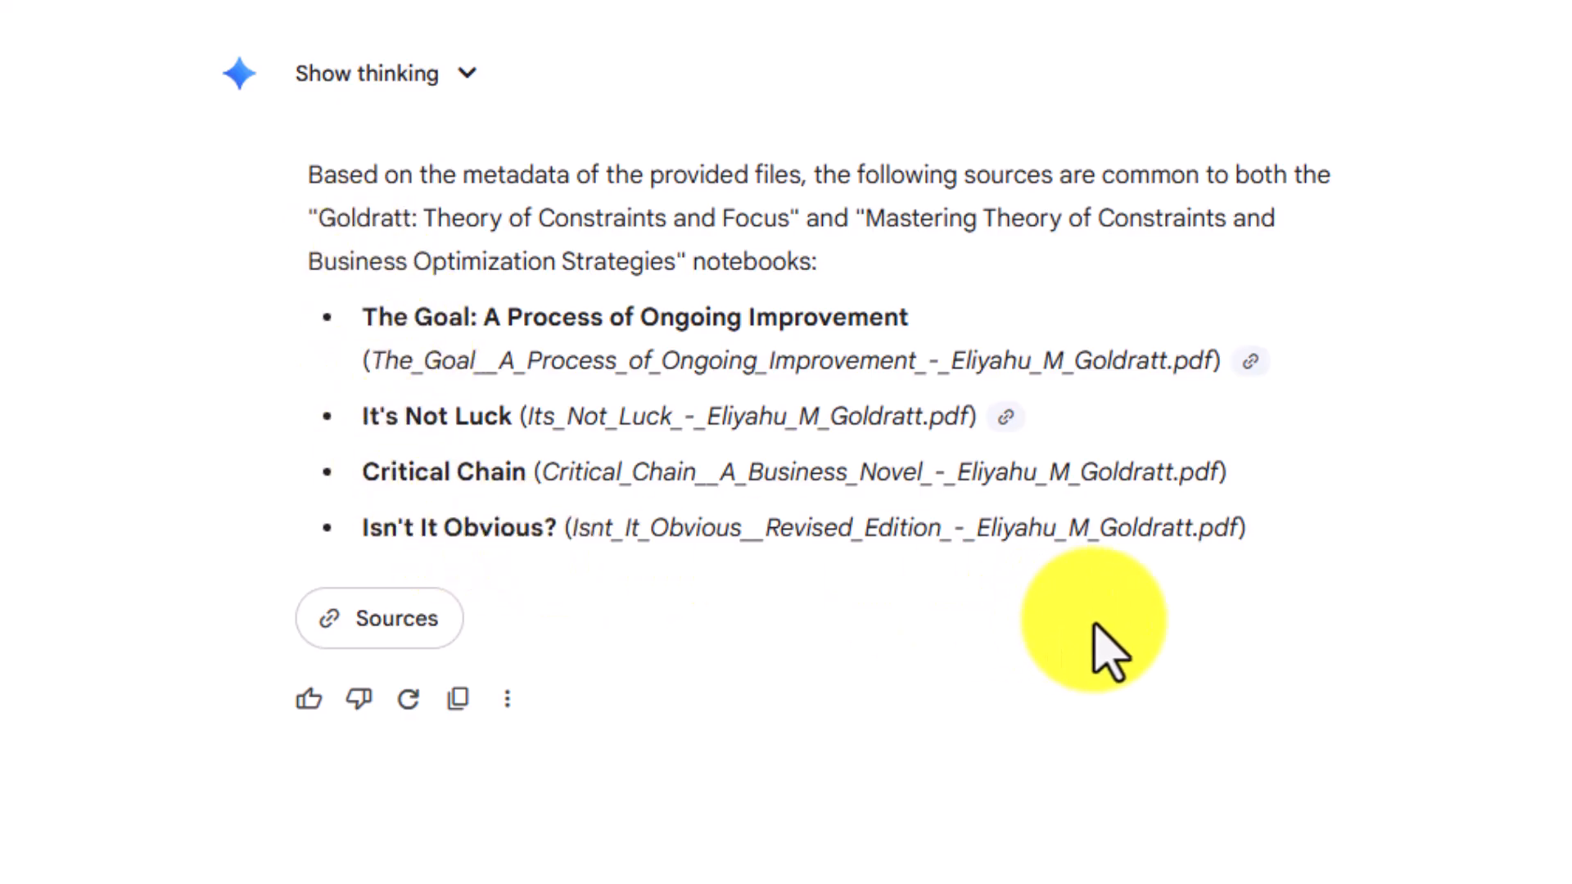
pyautogui.moveTo(1086, 601)
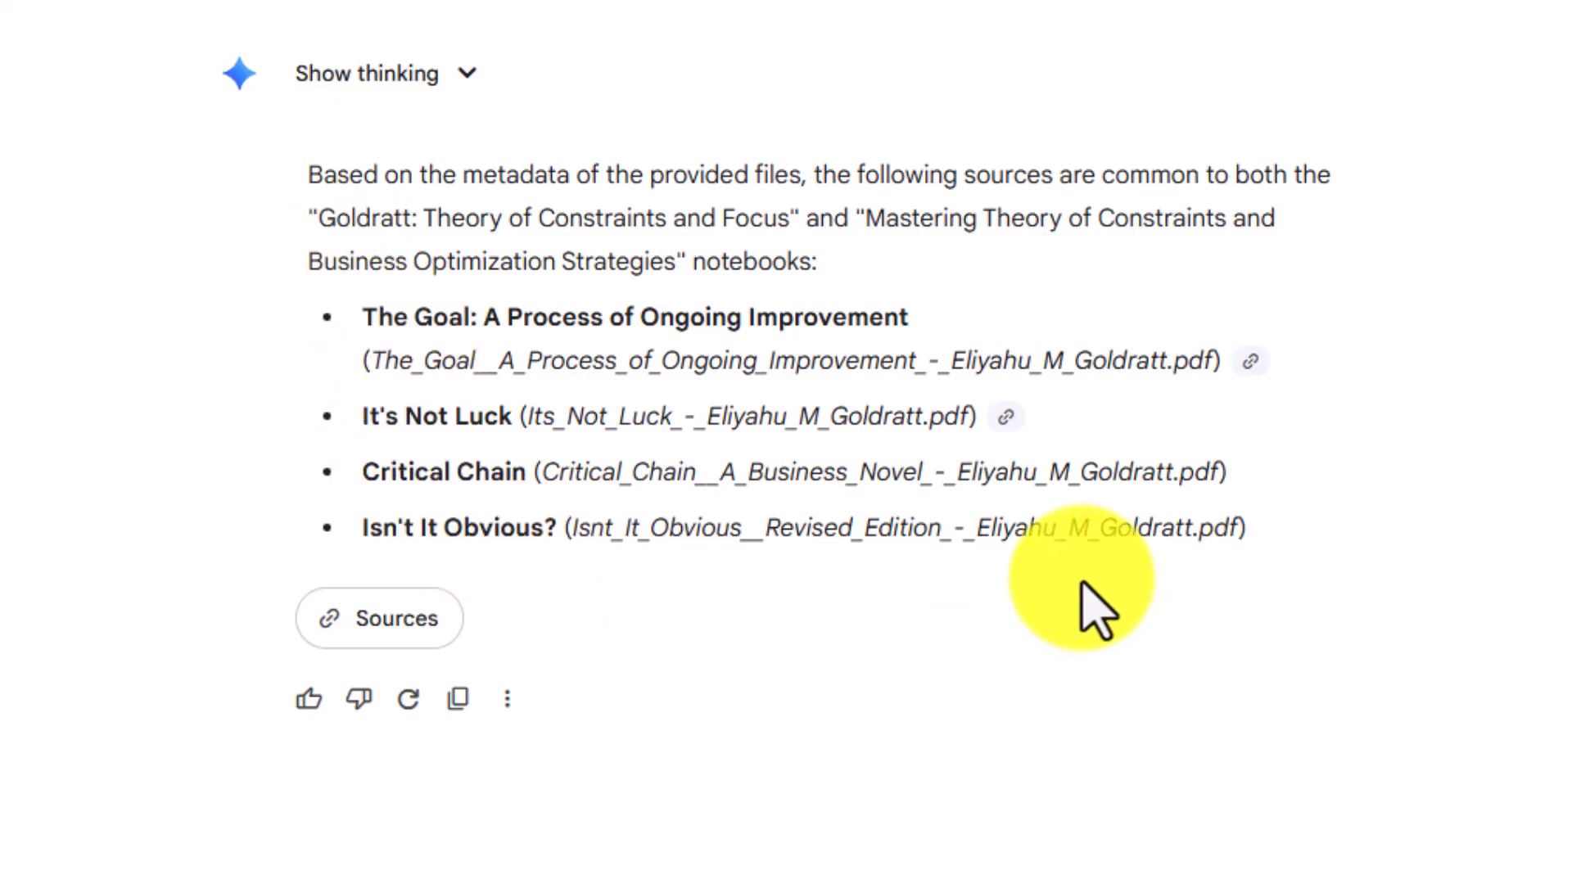